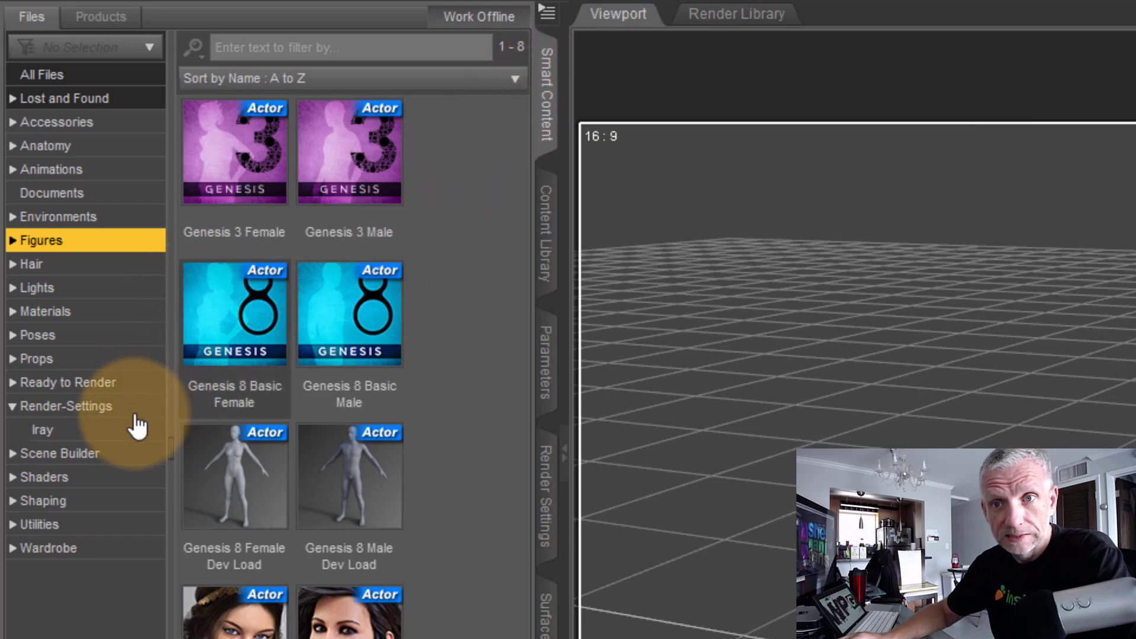
Browse to My DAZ 3D Library > Render Presets > Iray, listing Iray Advanced Render Settings and Sun Dial Set.
{"action": "left_click", "coordinate": [41, 429]}
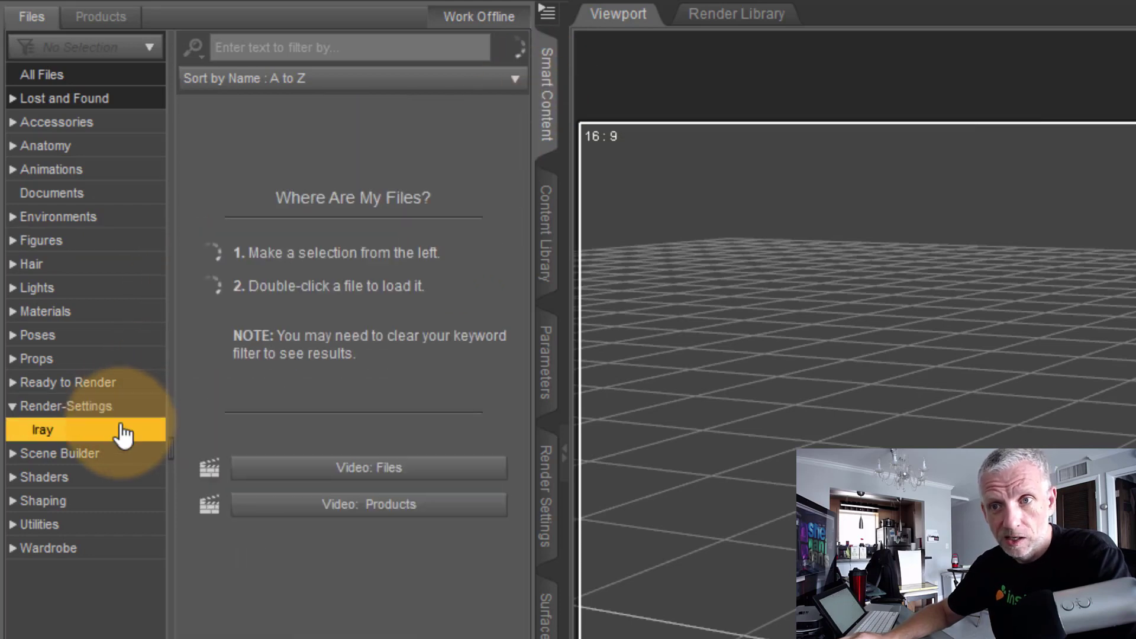
{"action": "left_click", "coordinate": [42, 429]}
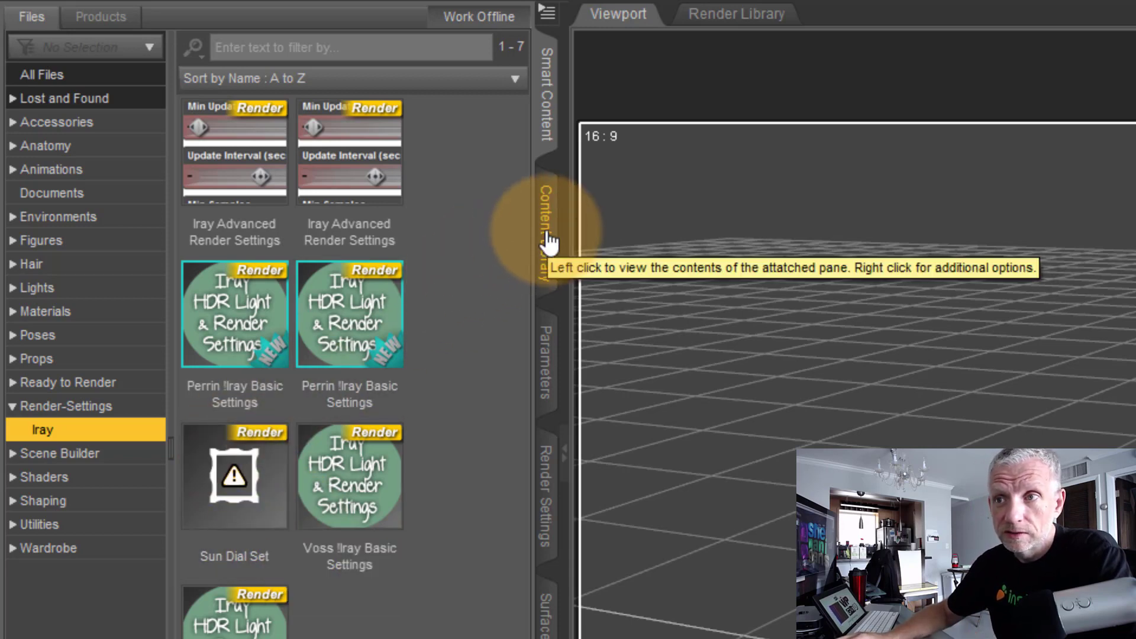
{"action": "left_click", "coordinate": [545, 232]}
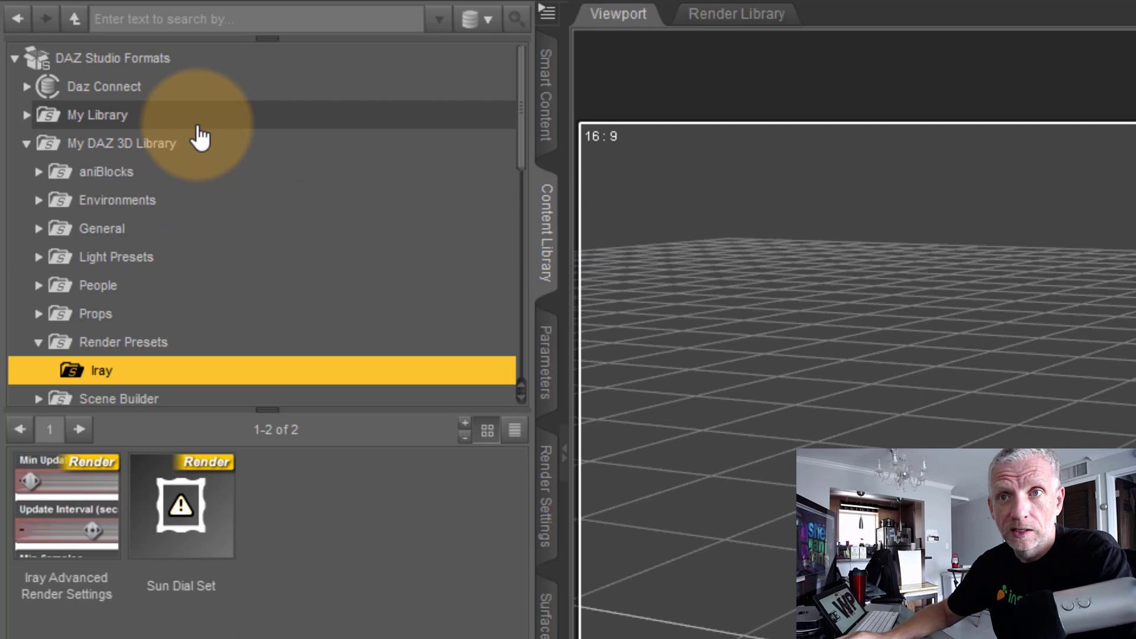
{"action": "left_click", "coordinate": [123, 143]}
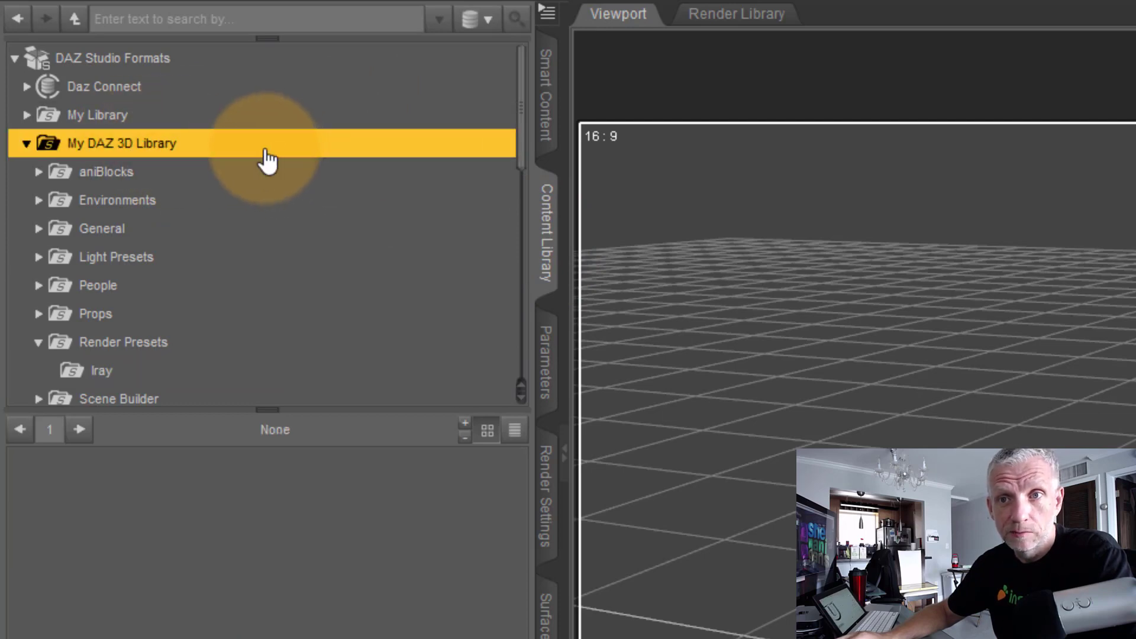
{"action": "left_click", "coordinate": [123, 342]}
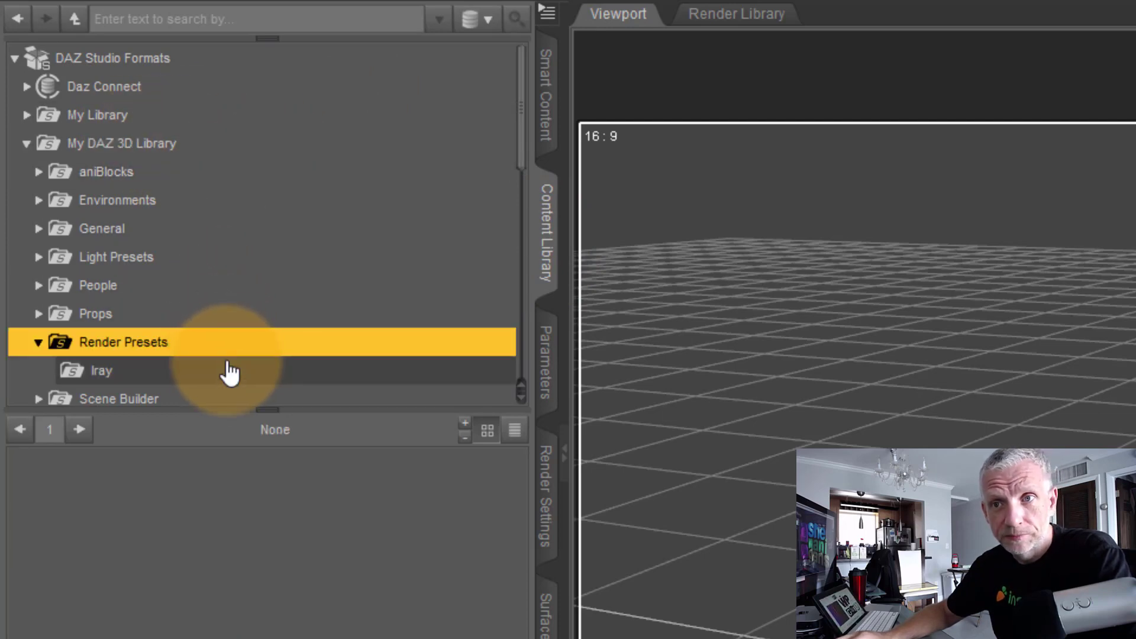
{"action": "left_click", "coordinate": [102, 370]}
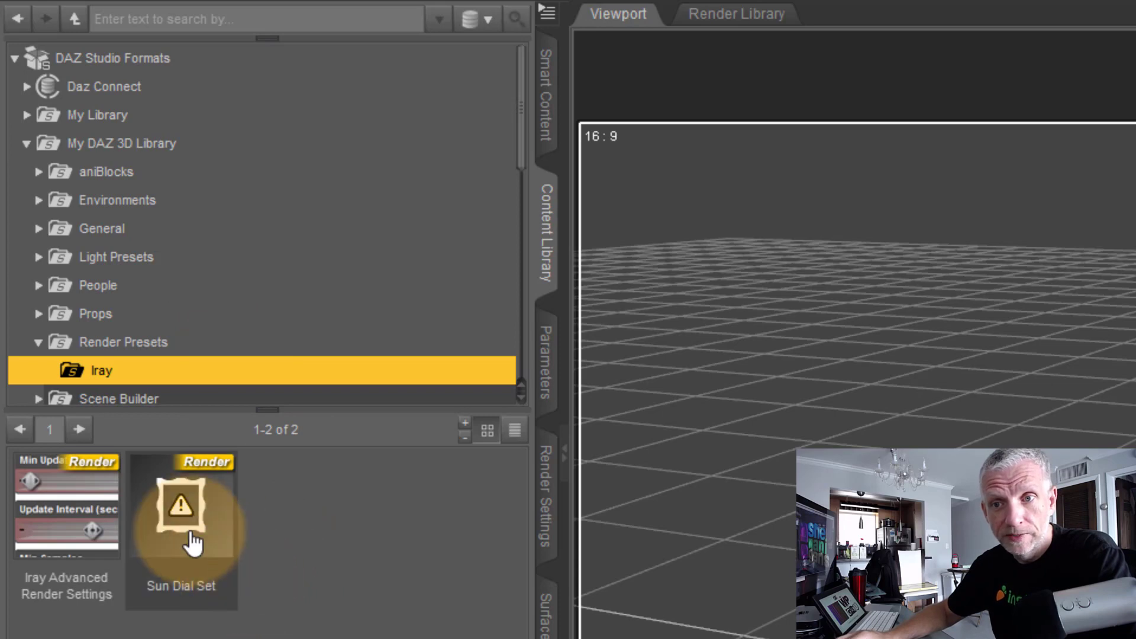
{"action": "mouse_move", "coordinate": [181, 543]}
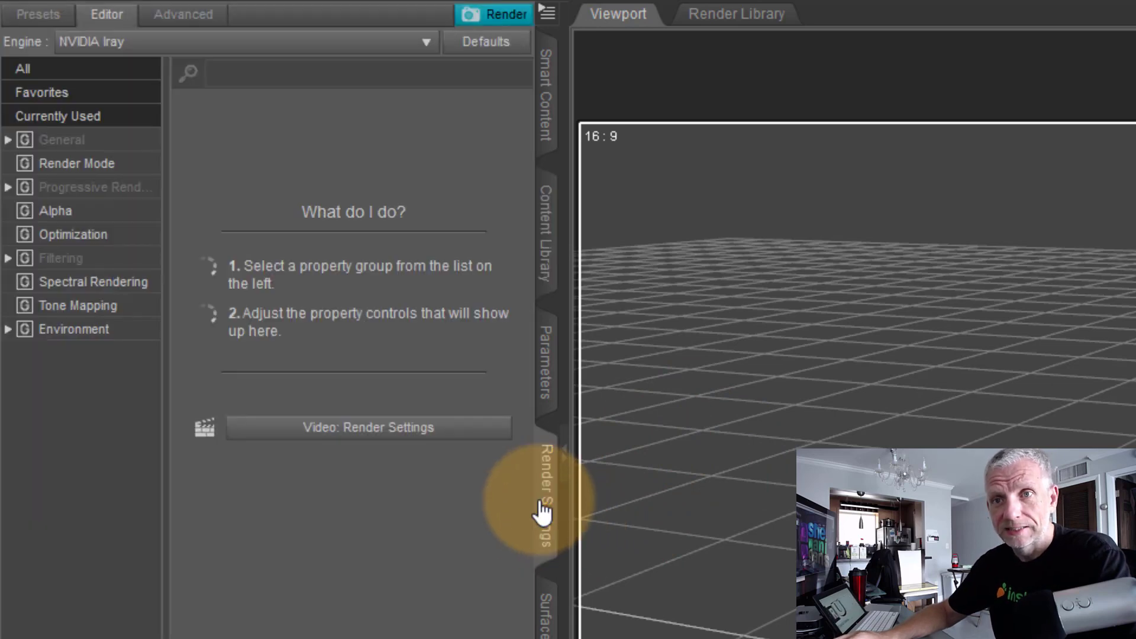
Set the Iray Environment Mode to Sun-Sky Only in the Render Settings.
{"action": "left_click", "coordinate": [74, 329]}
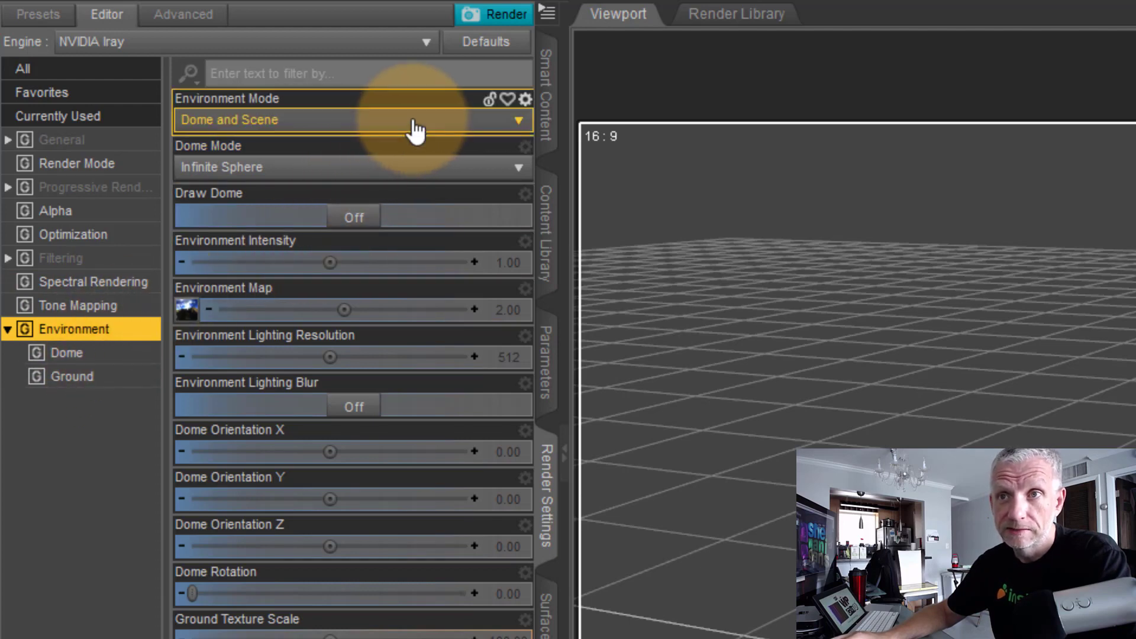
{"action": "left_click", "coordinate": [353, 120]}
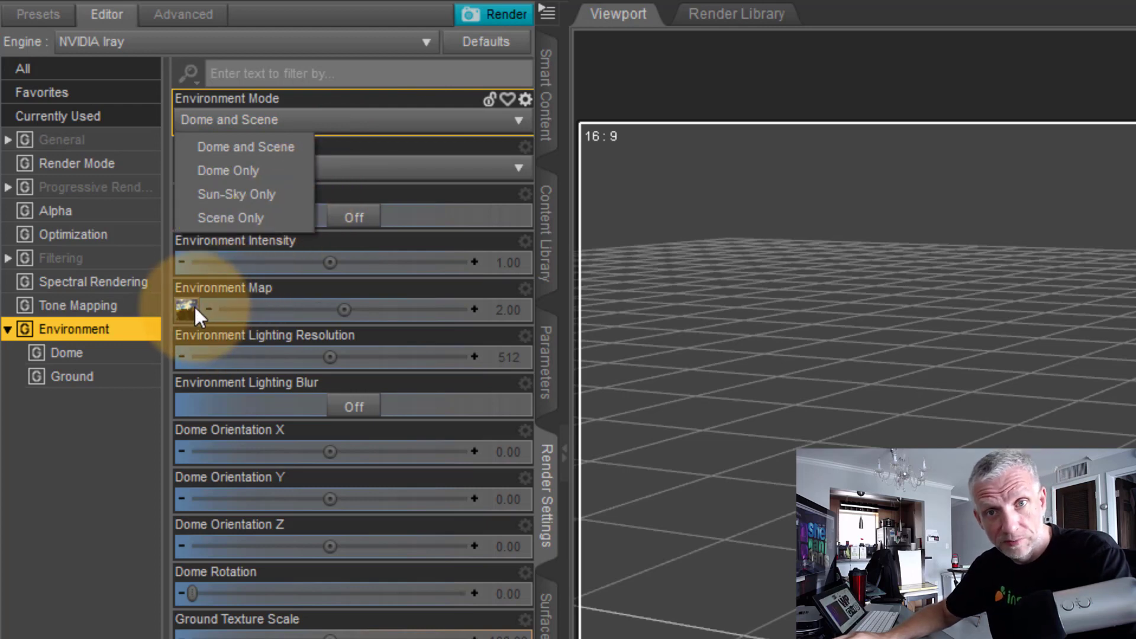
{"action": "left_click", "coordinate": [236, 194]}
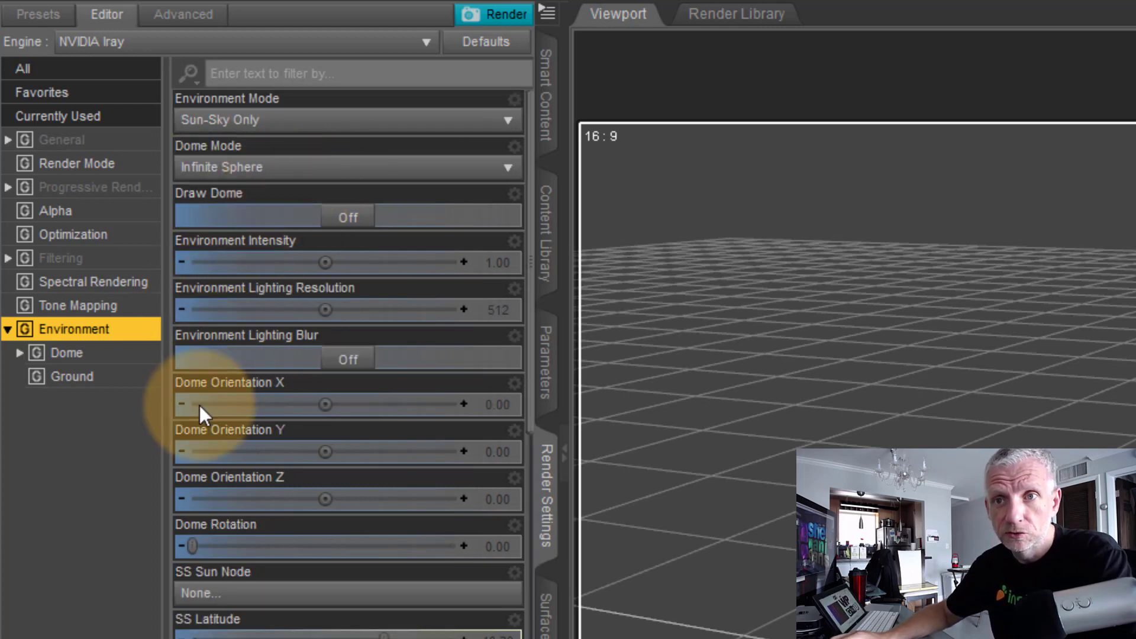
{"action": "scroll", "scroll_direction": "down", "scroll_amount": 3}
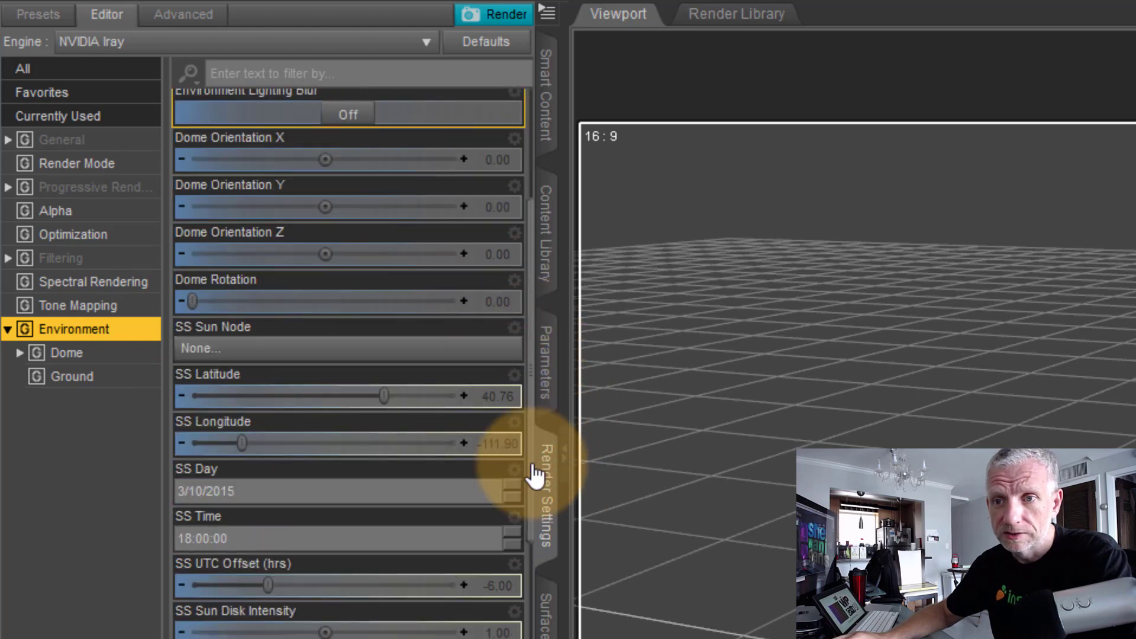
{"action": "scroll", "scroll_direction": "down", "scroll_amount": 3}
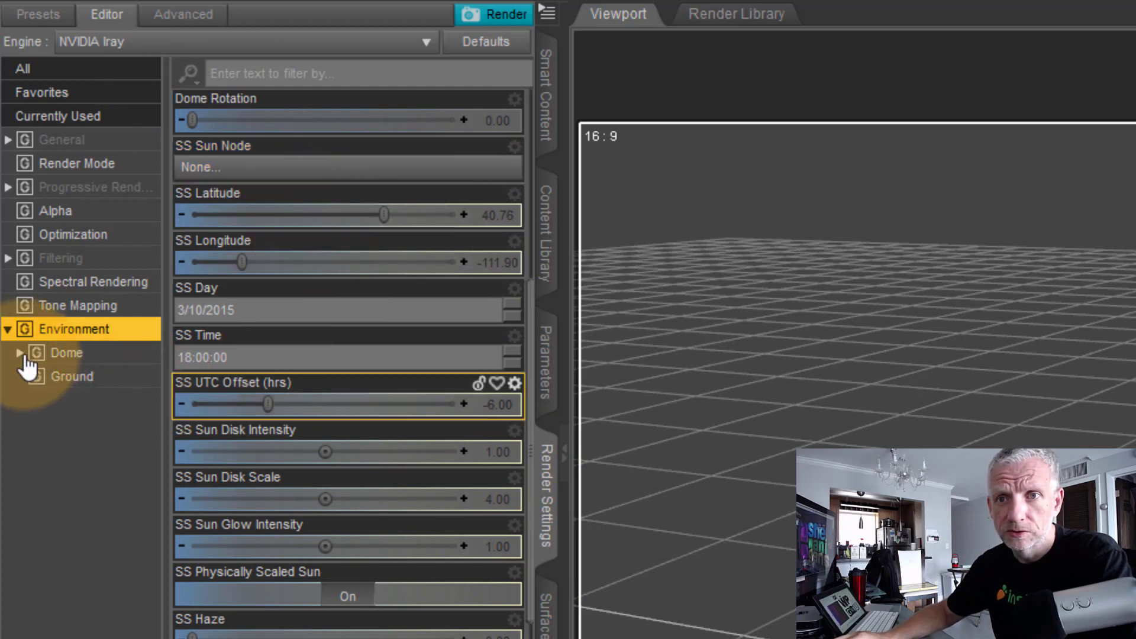
Show the Dome's Sun-Sky settings group and select the SS Time value.
{"action": "left_click", "coordinate": [19, 352]}
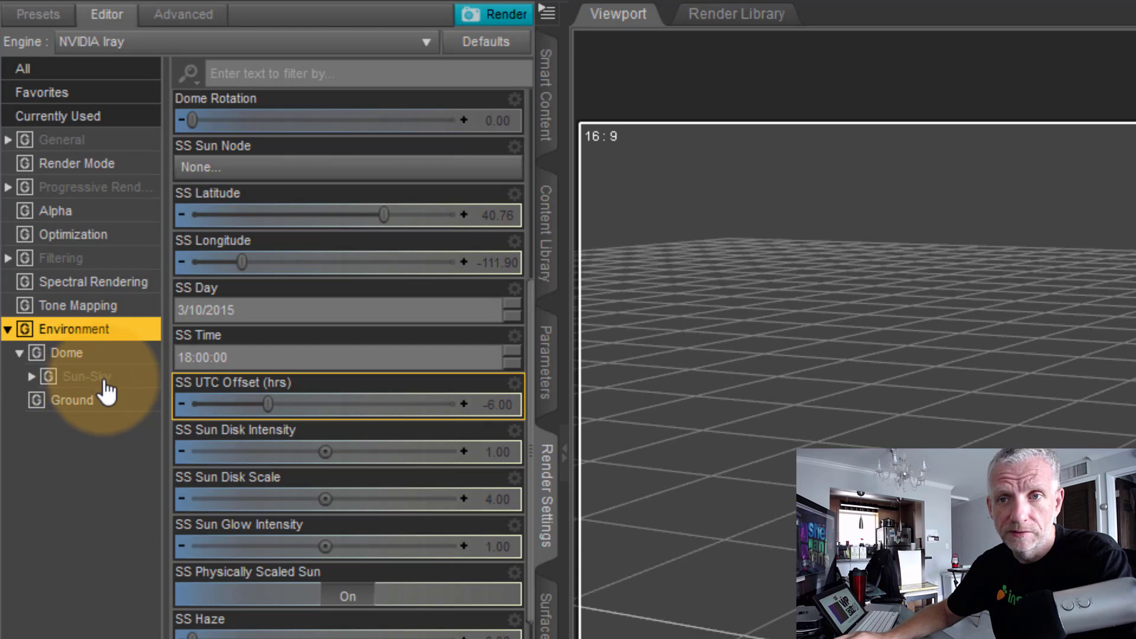
{"action": "left_click", "coordinate": [87, 376]}
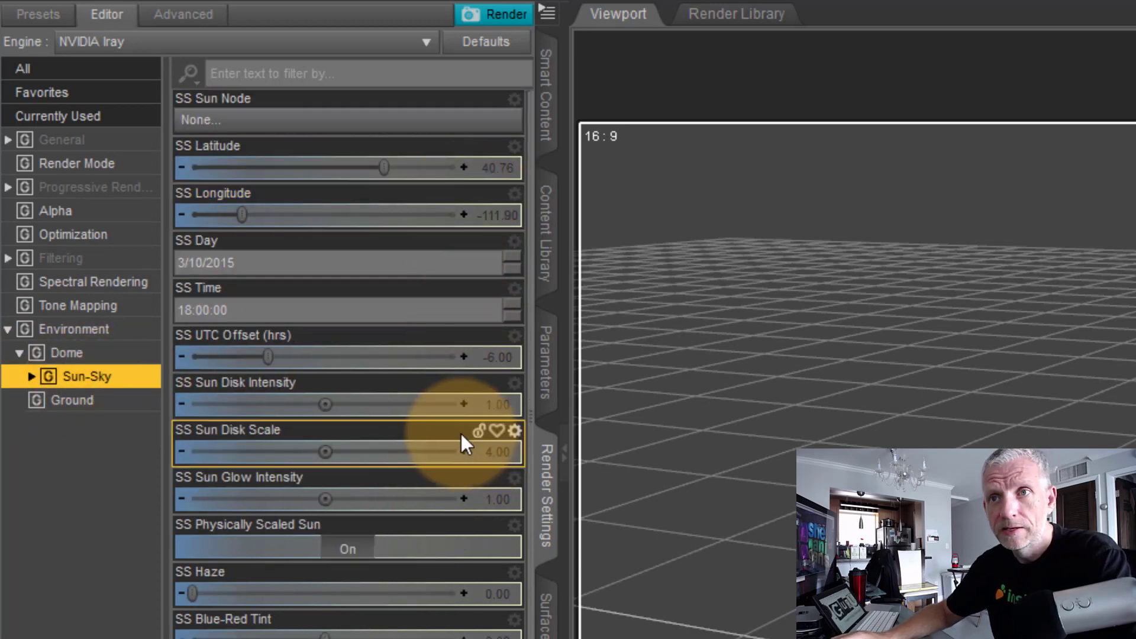
{"action": "mouse_move", "coordinate": [496, 218]}
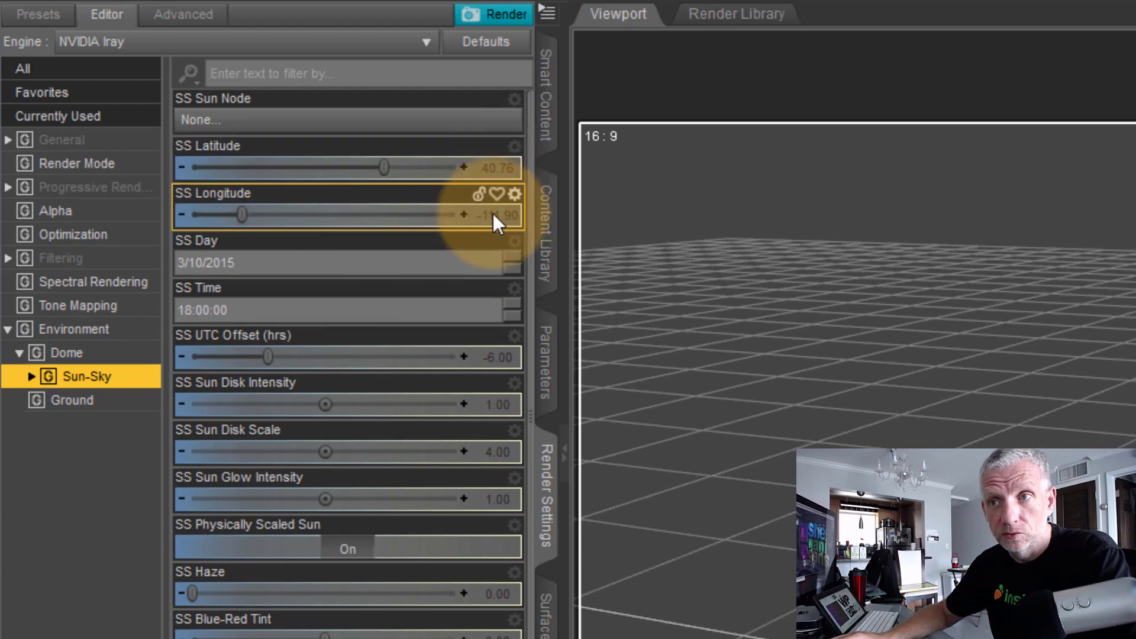
{"action": "mouse_move", "coordinate": [369, 282]}
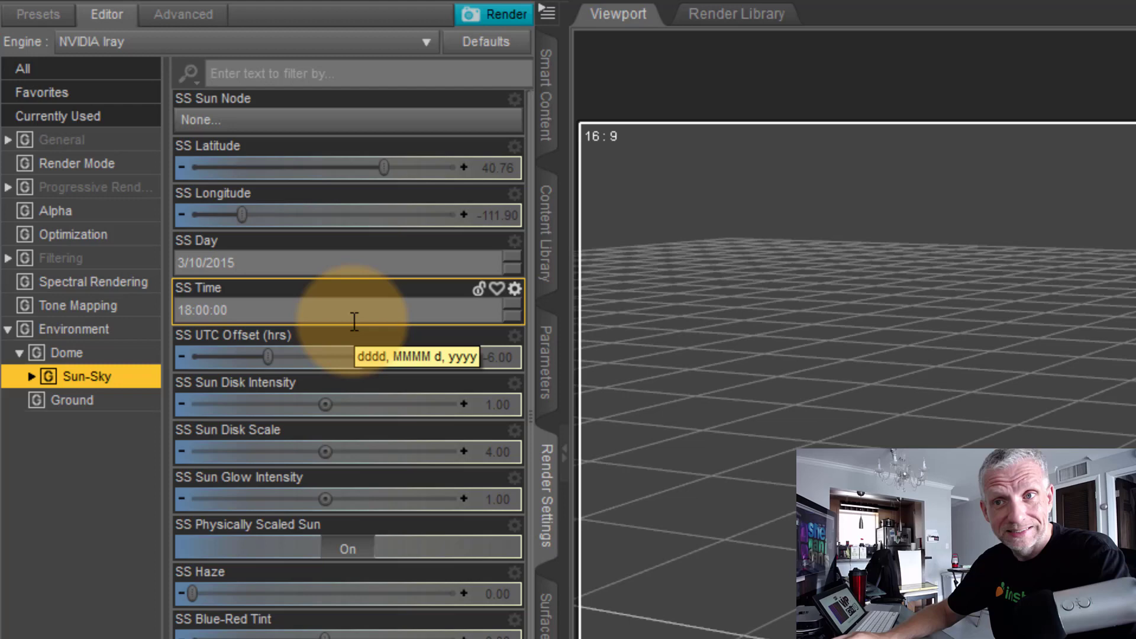
{"action": "left_click", "coordinate": [181, 310]}
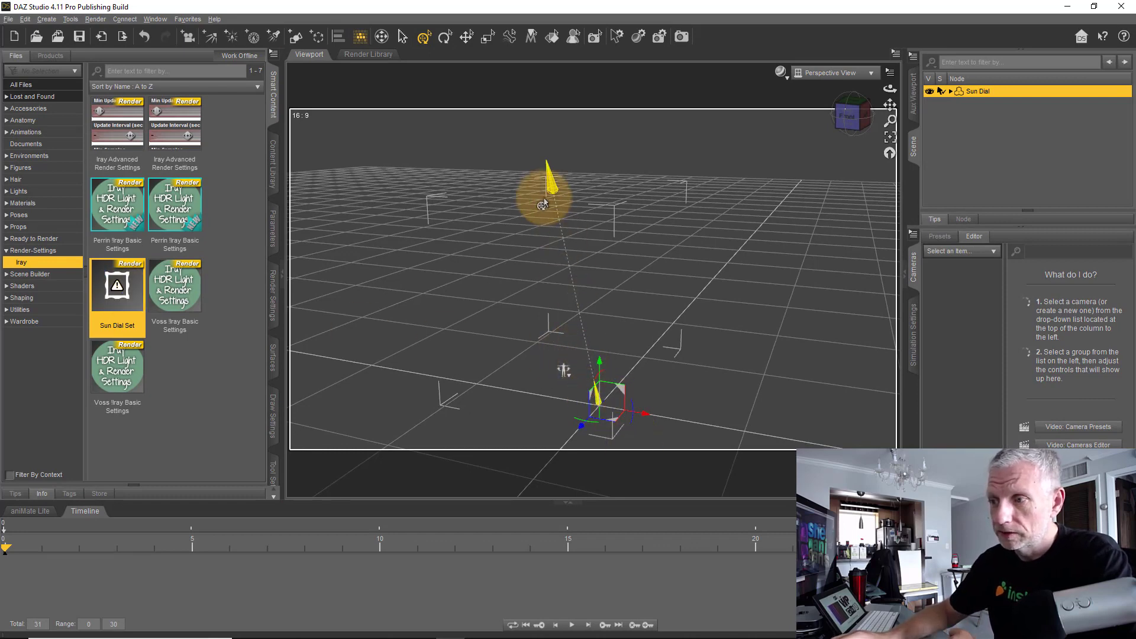
Drag the Sun Dial Set preset into the scene to load the Sun Dial node.
{"action": "left_click_drag", "start_coordinate": [546, 192], "coordinate": [600, 410]}
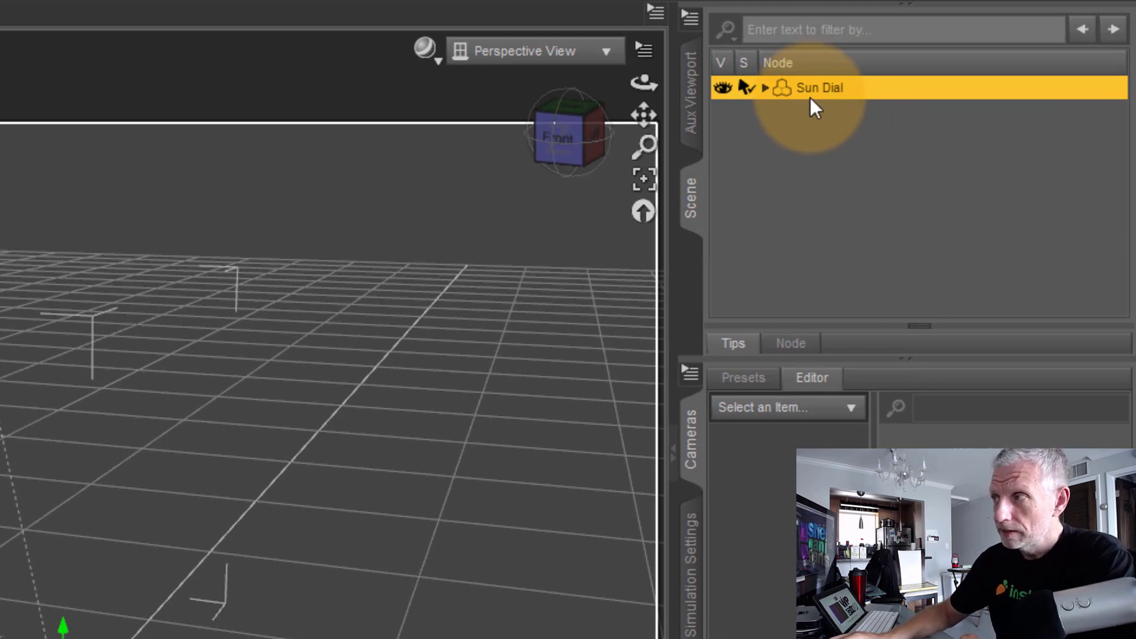
{"action": "mouse_move", "coordinate": [813, 130]}
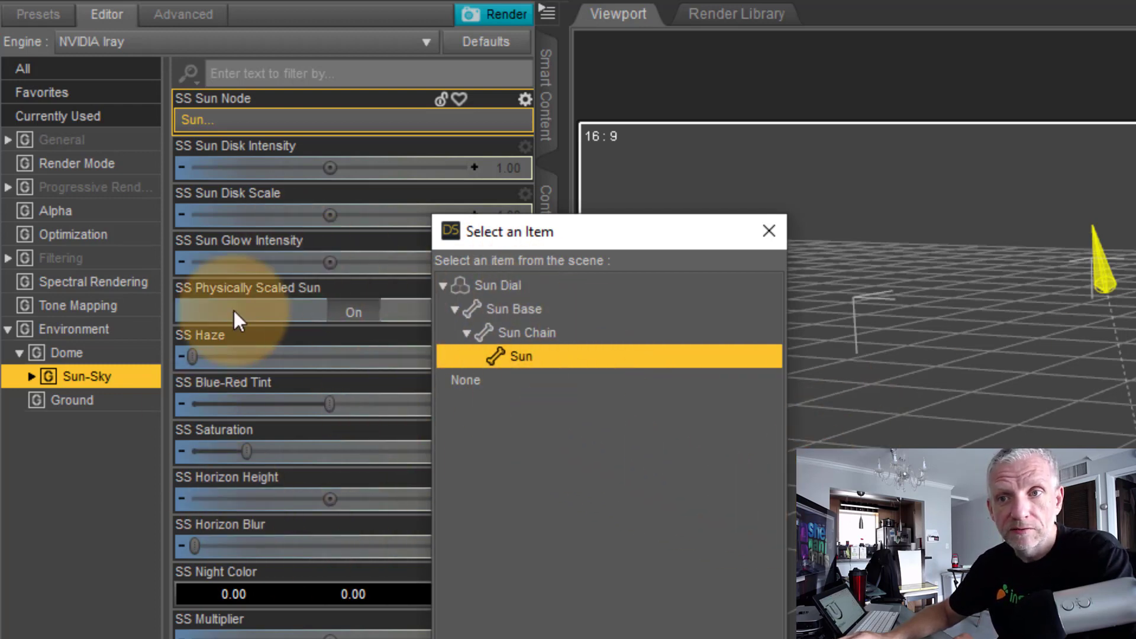
{"action": "mouse_move", "coordinate": [218, 455]}
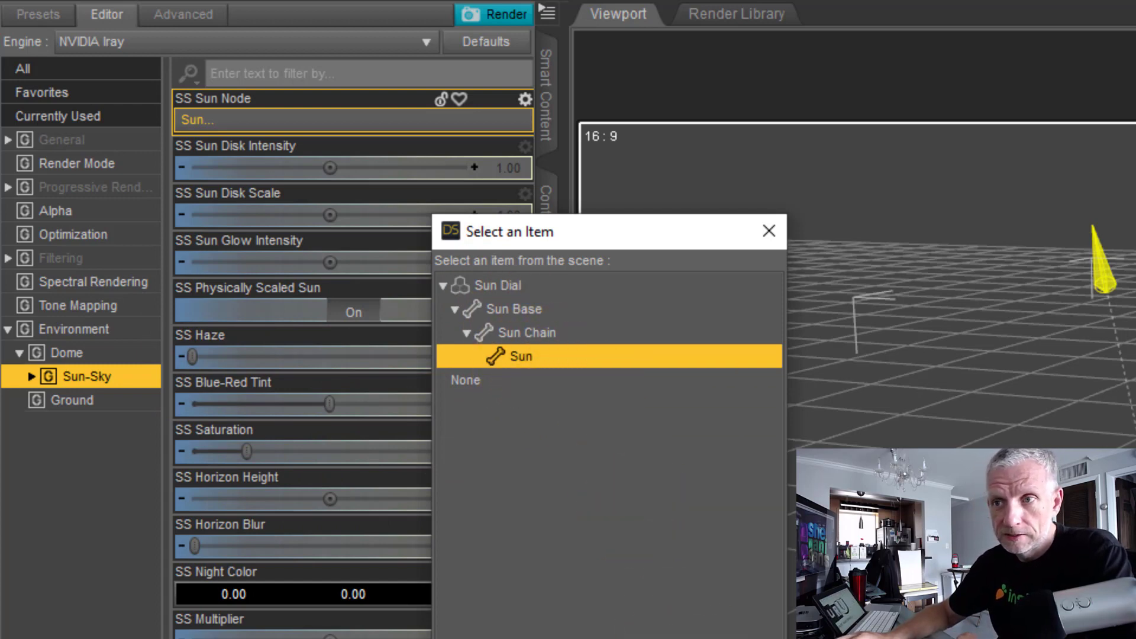
{"action": "mouse_move", "coordinate": [478, 388]}
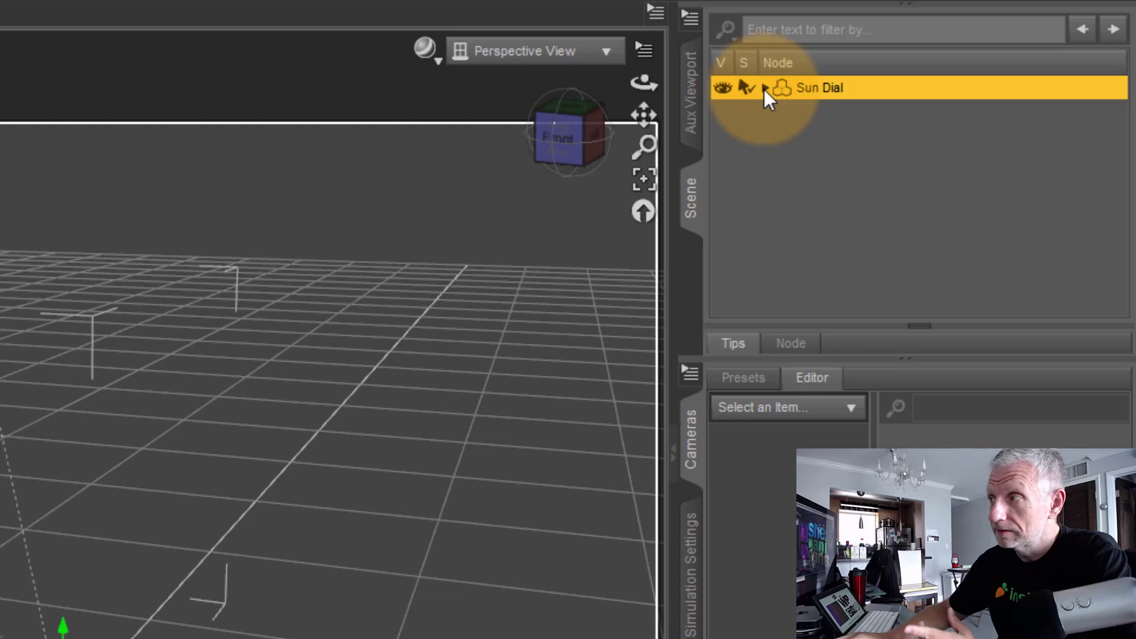
Expand Sun Dial and Sun Chain in the Scene pane to reveal Sun Base, Sun Chain and Sun.
{"action": "left_click", "coordinate": [765, 88]}
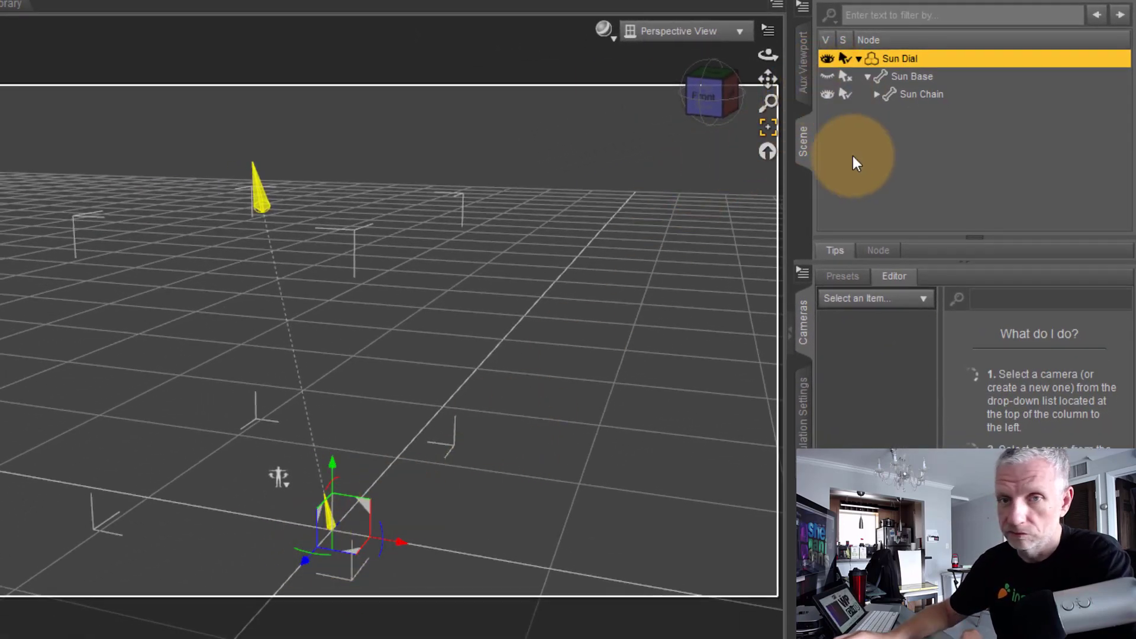
{"action": "mouse_move", "coordinate": [916, 98]}
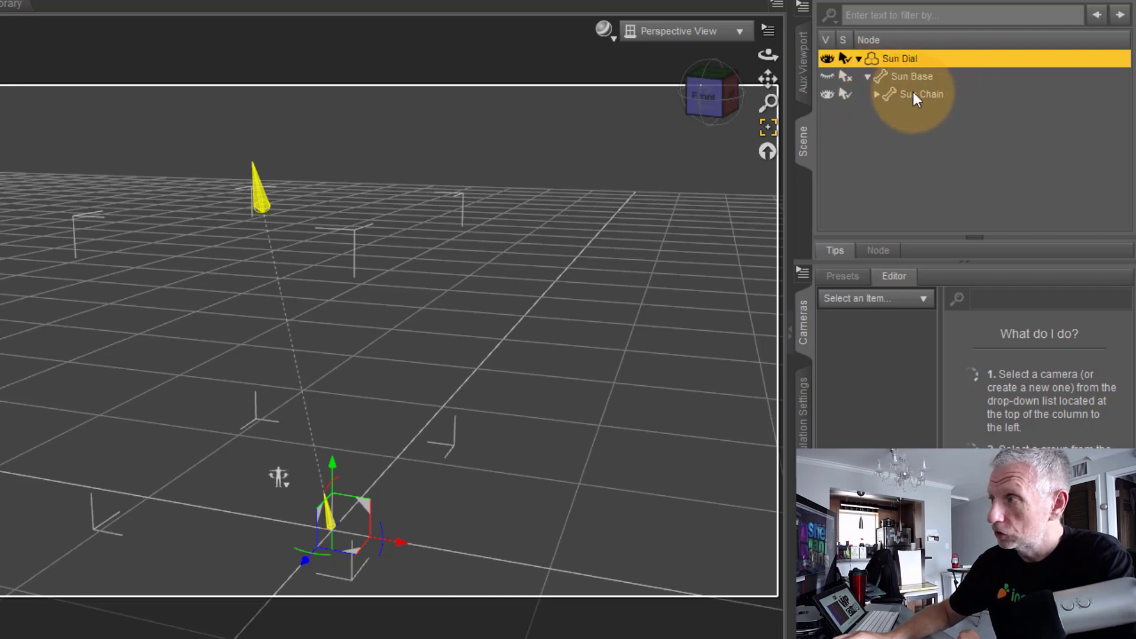
{"action": "left_click", "coordinate": [920, 93]}
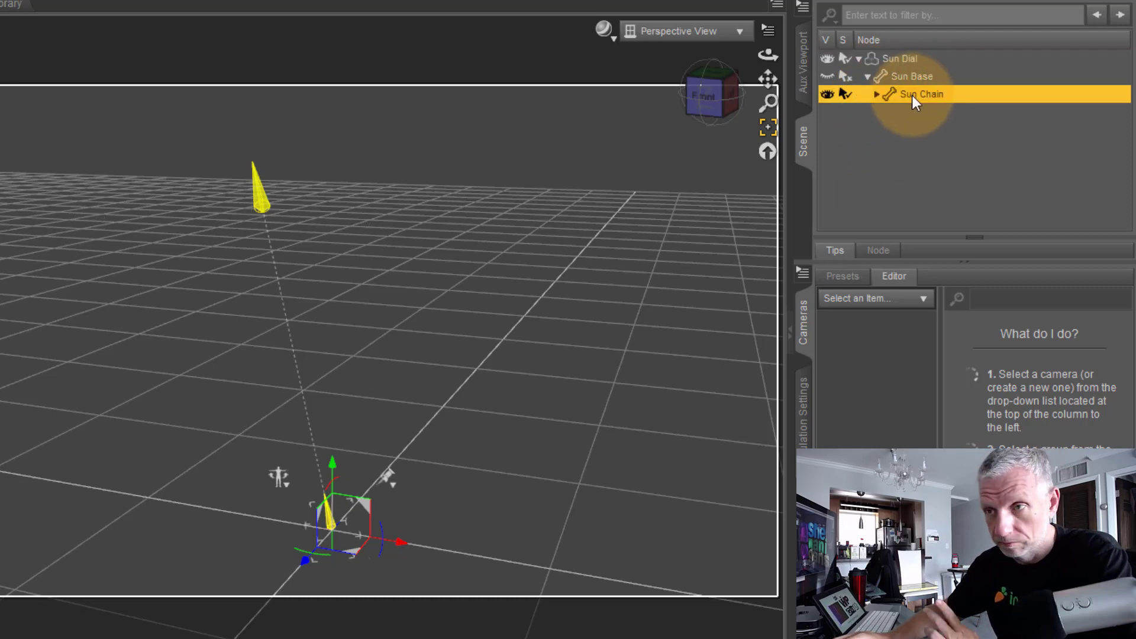
{"action": "left_click", "coordinate": [877, 95]}
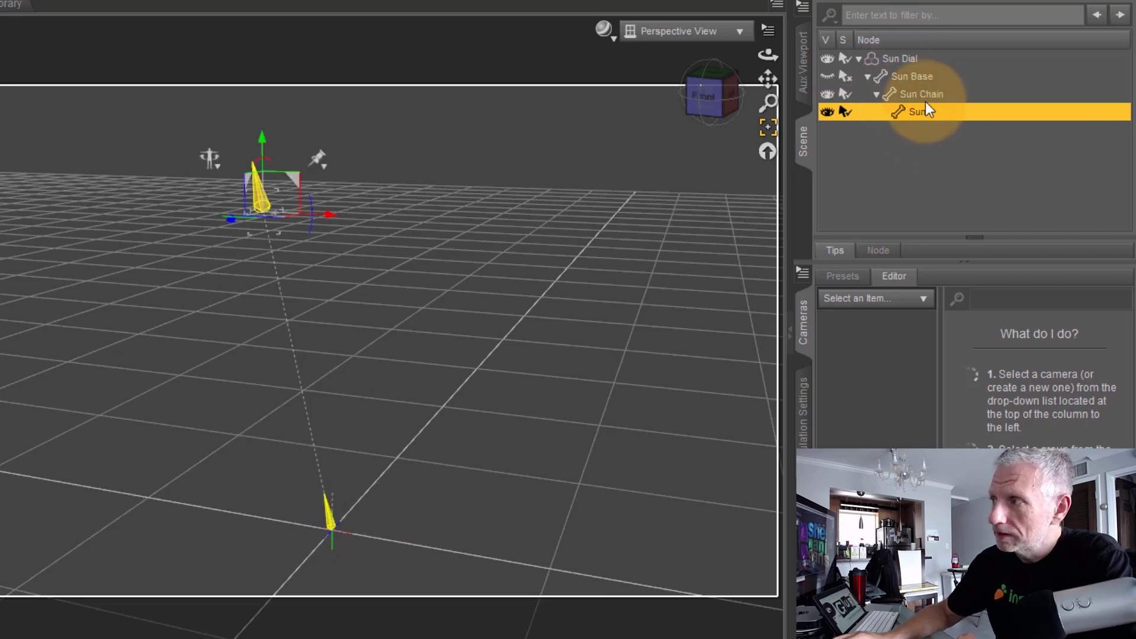
{"action": "mouse_move", "coordinate": [938, 100]}
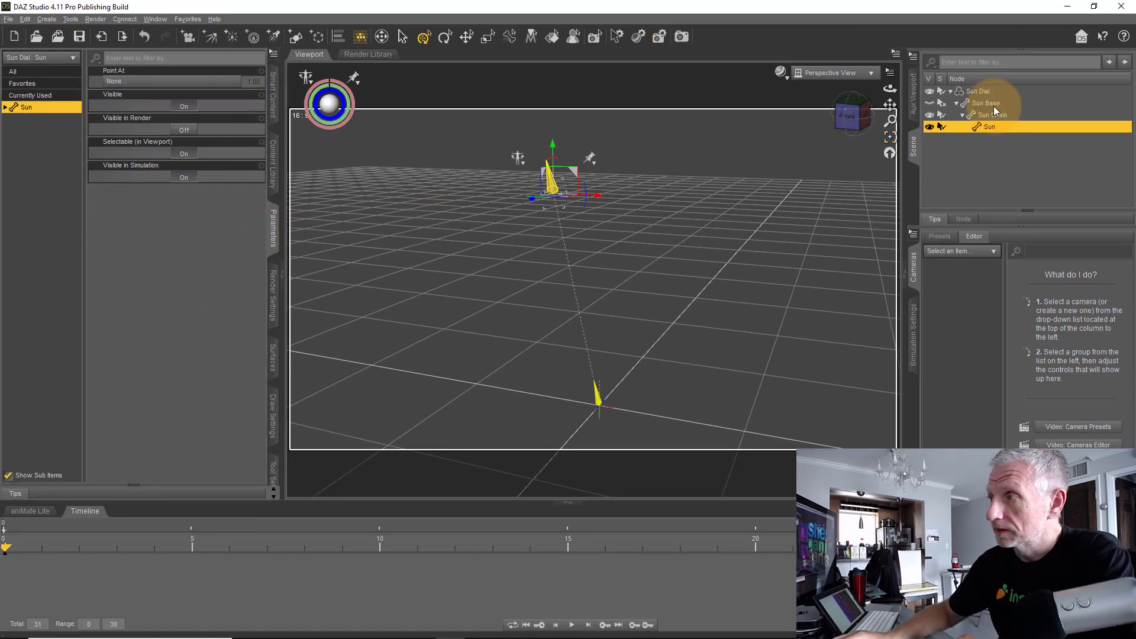
{"action": "left_click", "coordinate": [979, 91]}
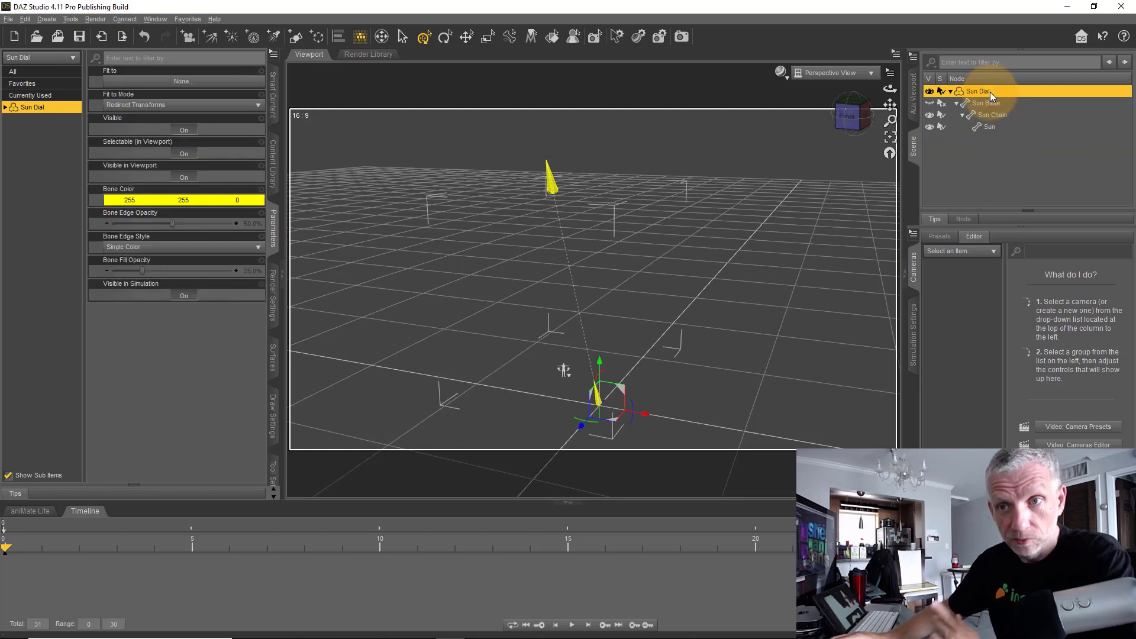
Select Sun Chain to show its Elevation and Azimuth parameters, both at 35.
{"action": "left_click", "coordinate": [993, 114]}
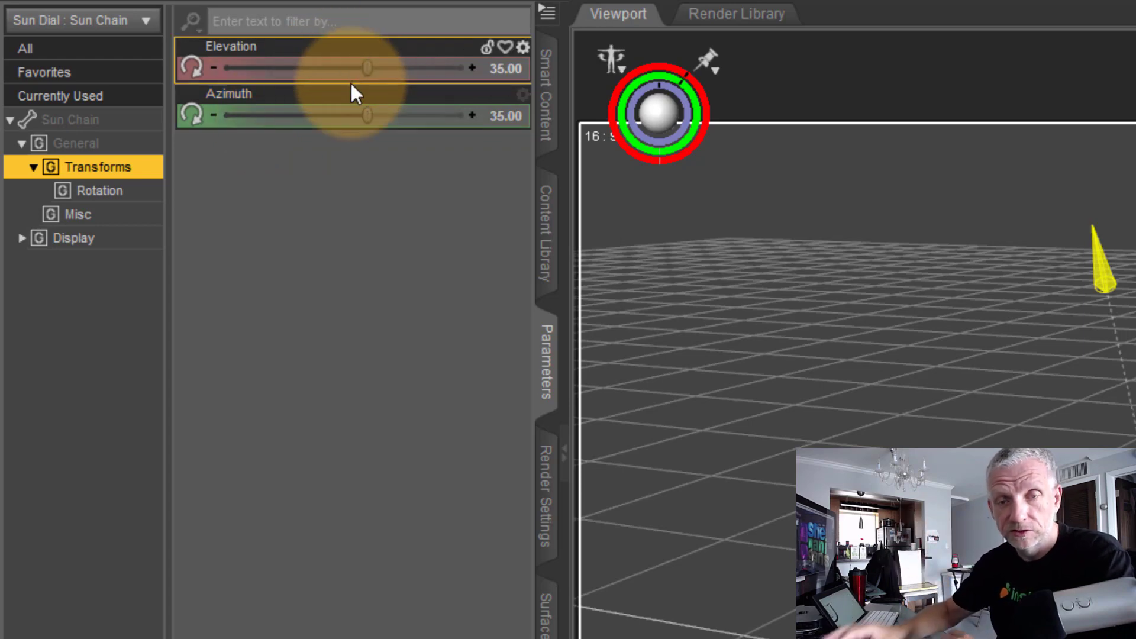
{"action": "mouse_move", "coordinate": [395, 160]}
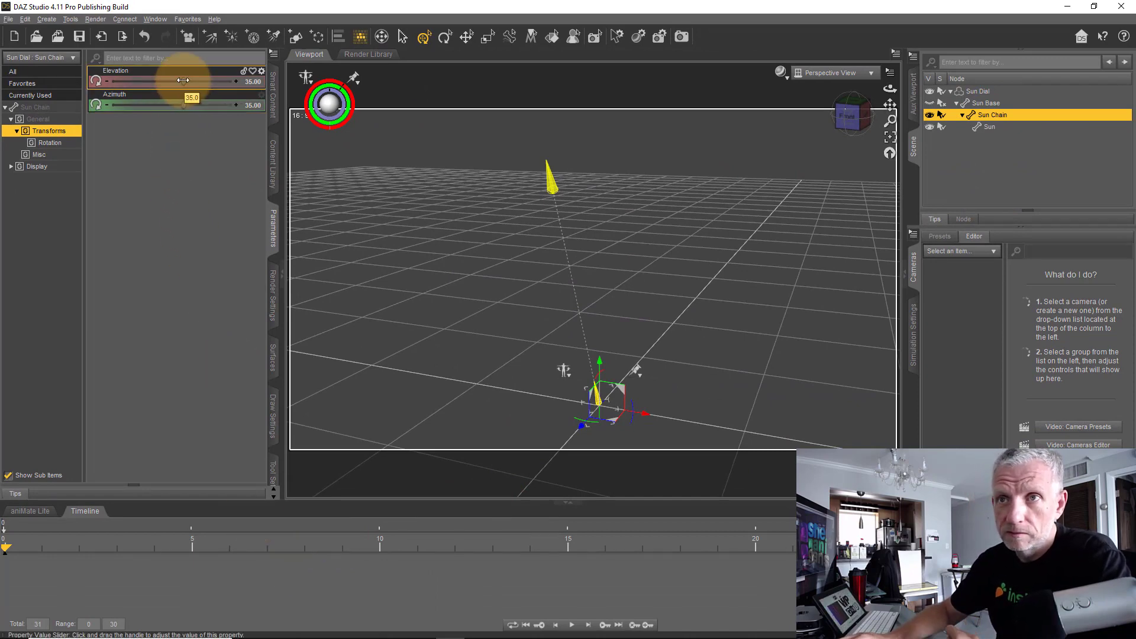
{"action": "left_click_drag", "start_coordinate": [185, 82], "coordinate": [205, 82]}
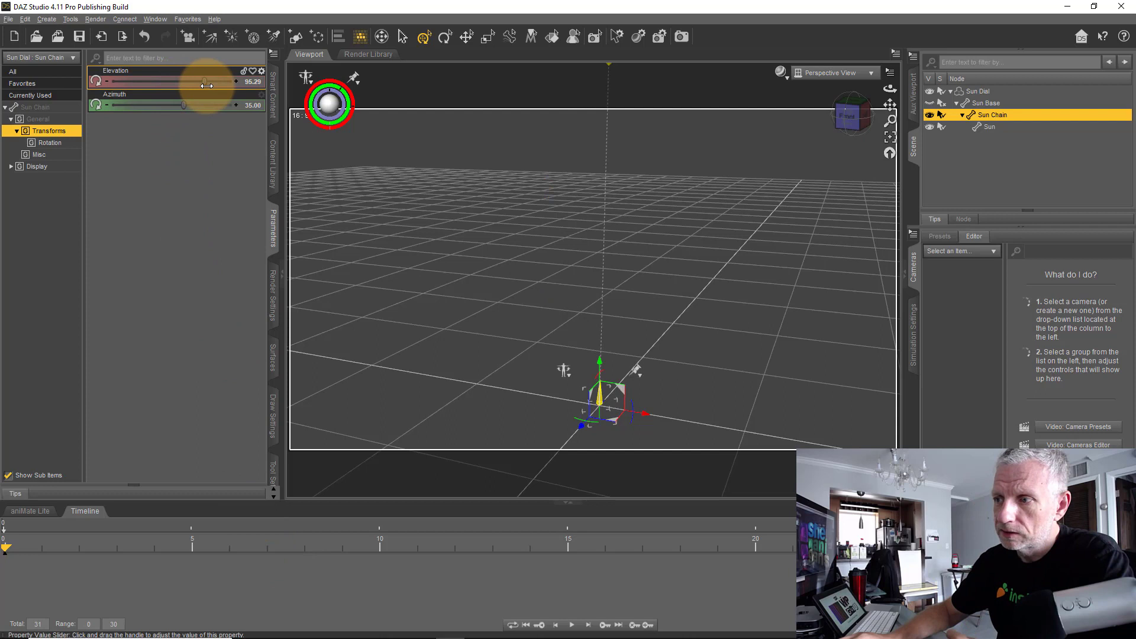
{"action": "left_click_drag", "start_coordinate": [205, 82], "coordinate": [201, 82]}
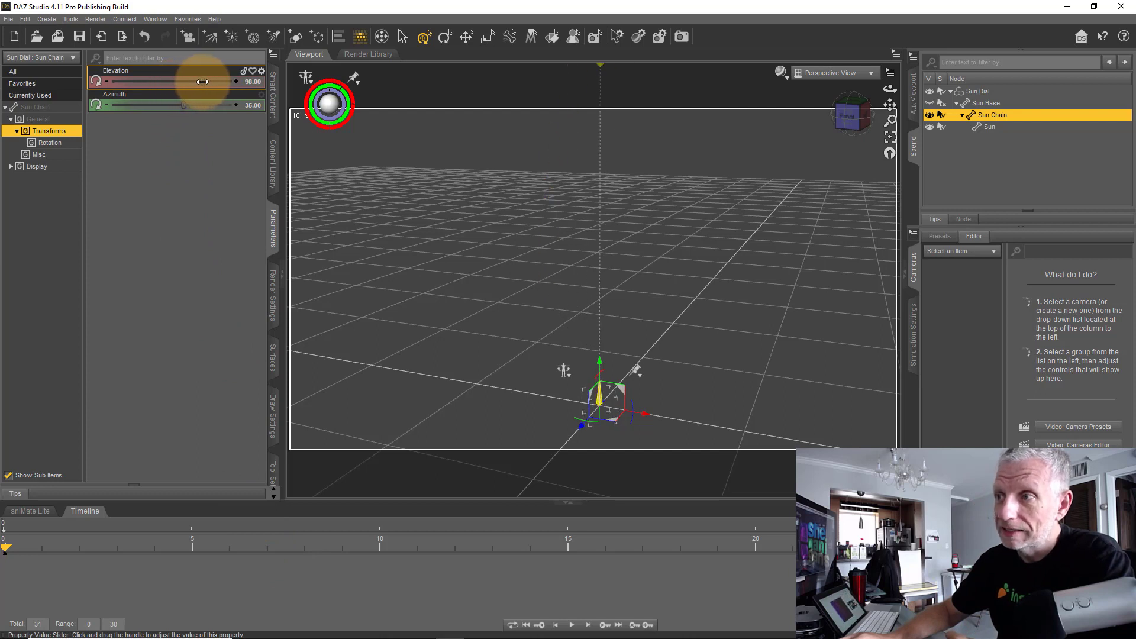
{"action": "left_click_drag", "start_coordinate": [206, 82], "coordinate": [181, 82]}
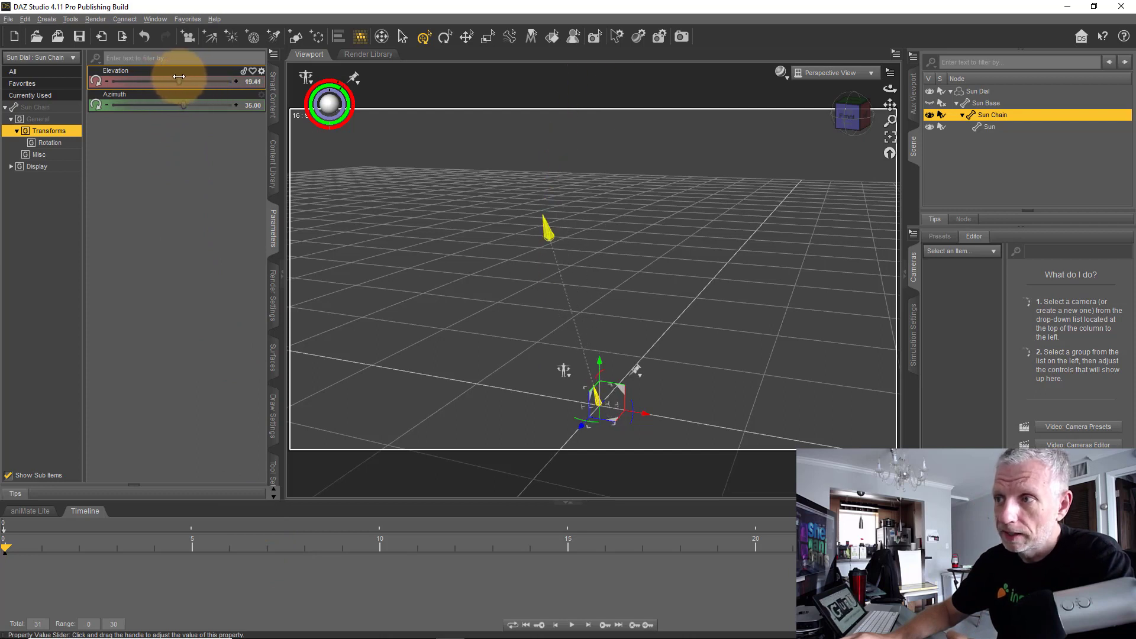
{"action": "left_click_drag", "start_coordinate": [163, 81], "coordinate": [180, 82]}
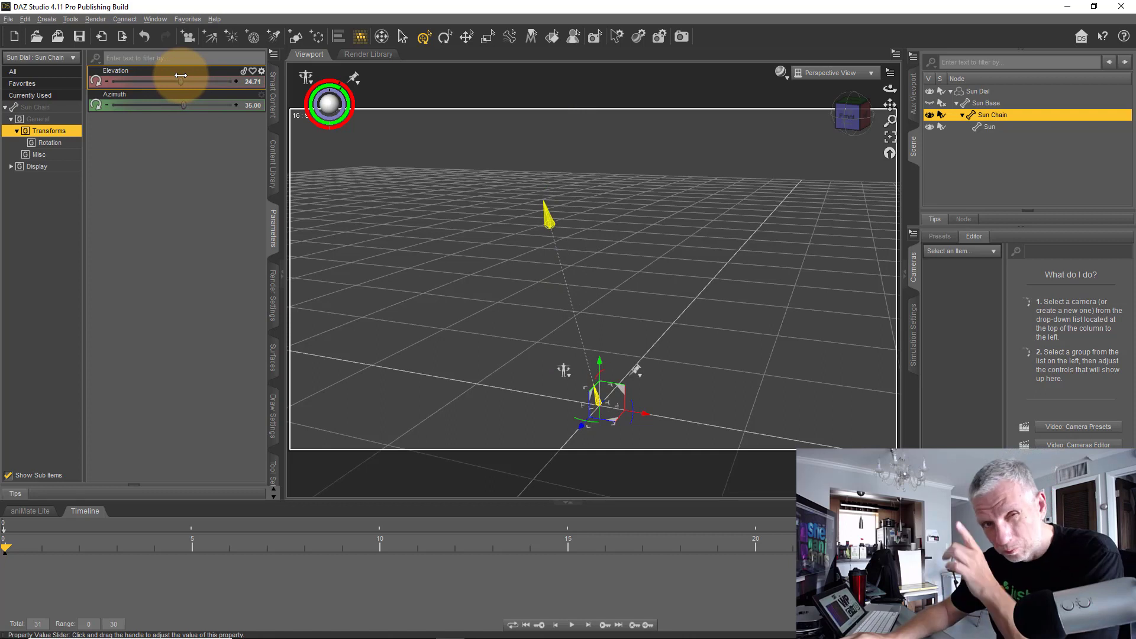
{"action": "left_click_drag", "start_coordinate": [183, 81], "coordinate": [174, 81]}
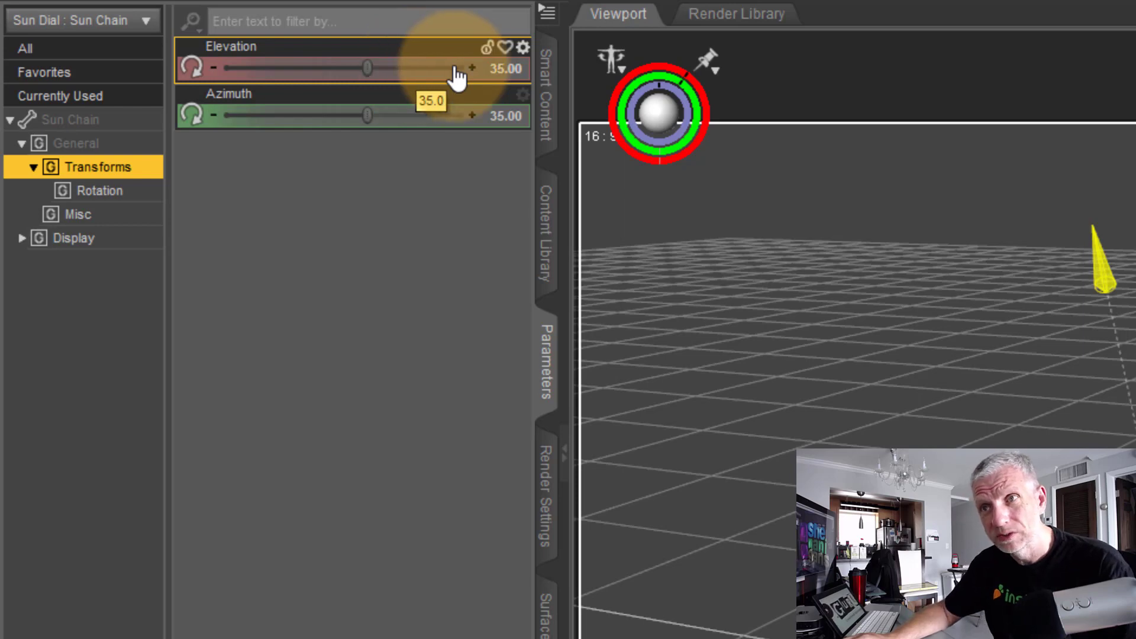
{"action": "mouse_move", "coordinate": [420, 76]}
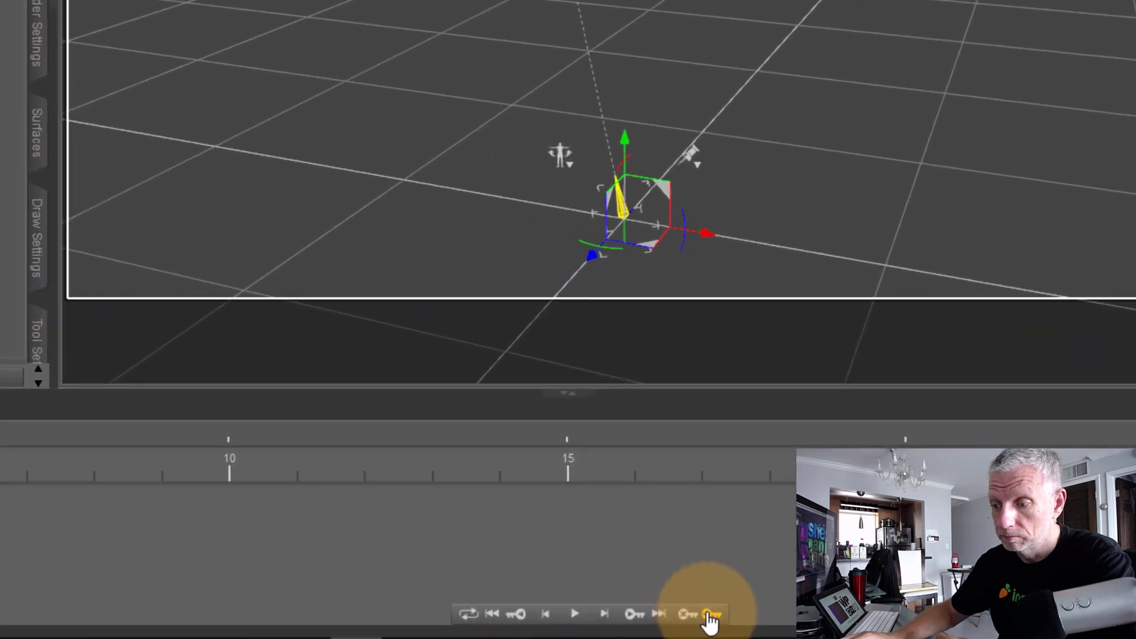
Jump to frame 30 and raise the Sun Chain's Elevation to about 74, keyframing the sun's rise.
{"action": "left_click", "coordinate": [713, 614]}
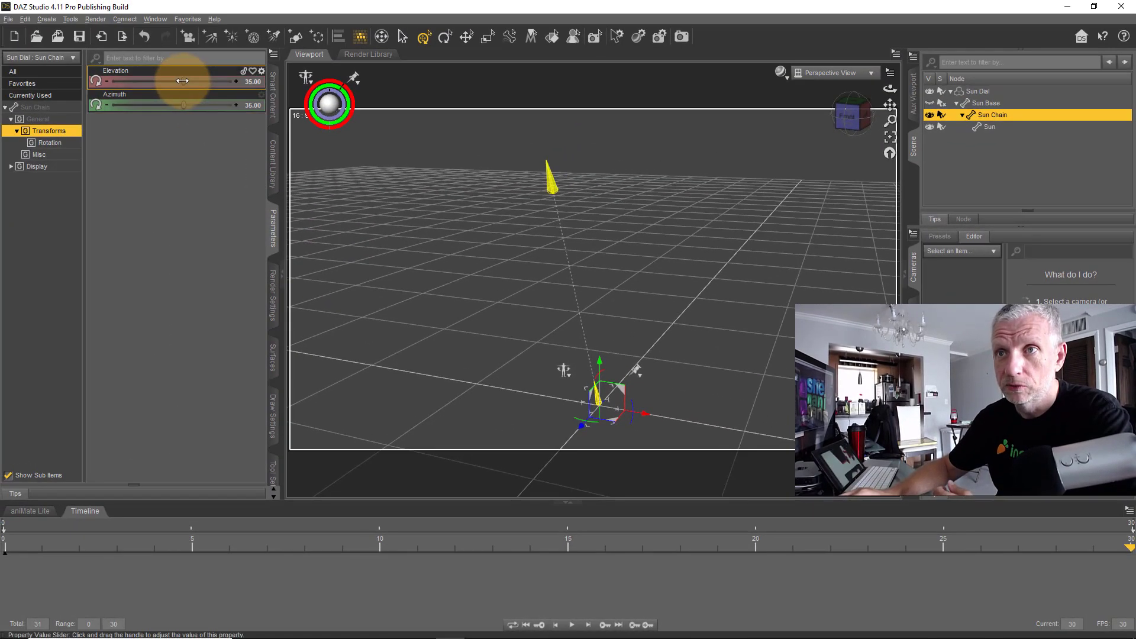
{"action": "left_click_drag", "start_coordinate": [184, 81], "coordinate": [210, 82]}
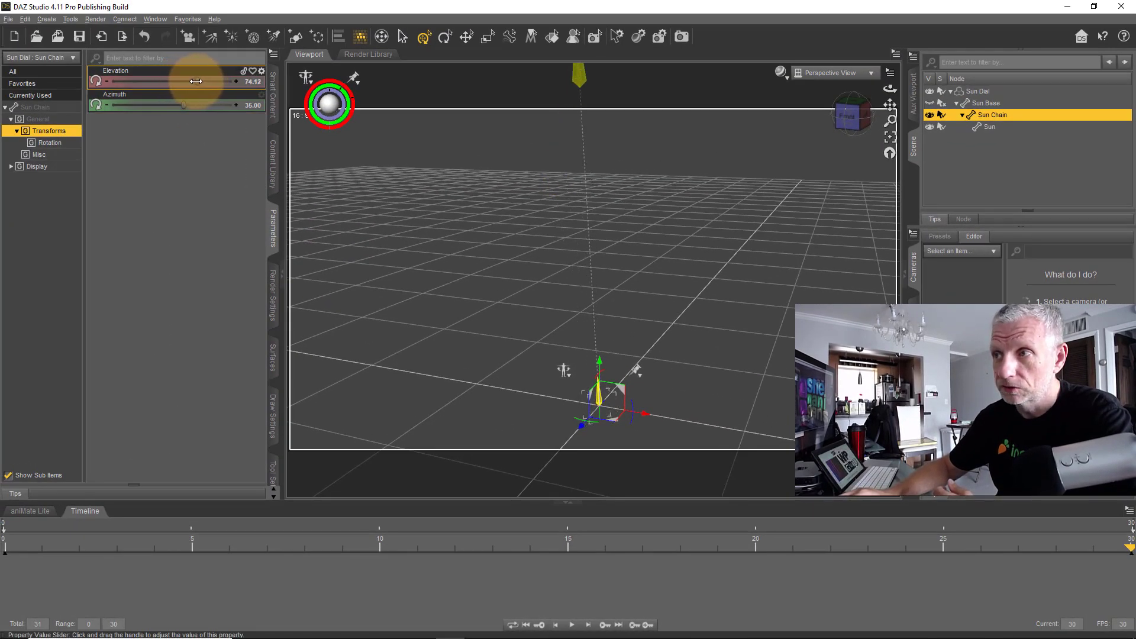